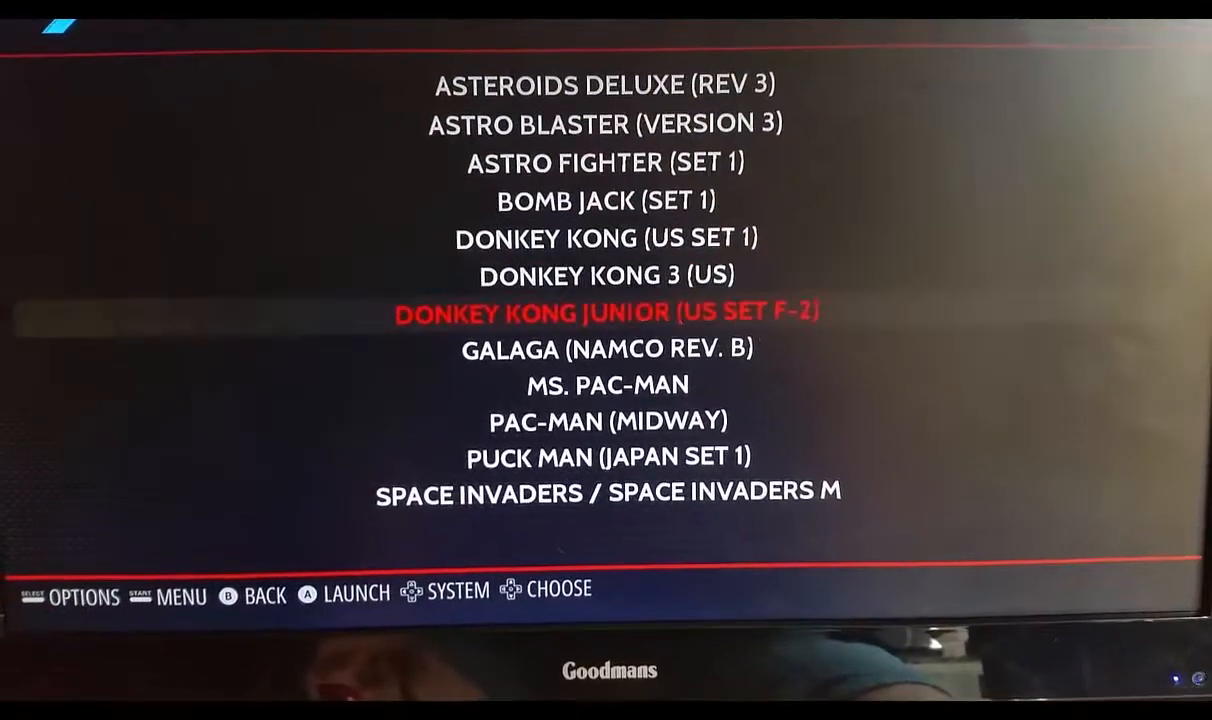
- Move the selection to Asteroids Deluxe (Rev 3) in the arcade game list
{"action": "key", "text": "down"}
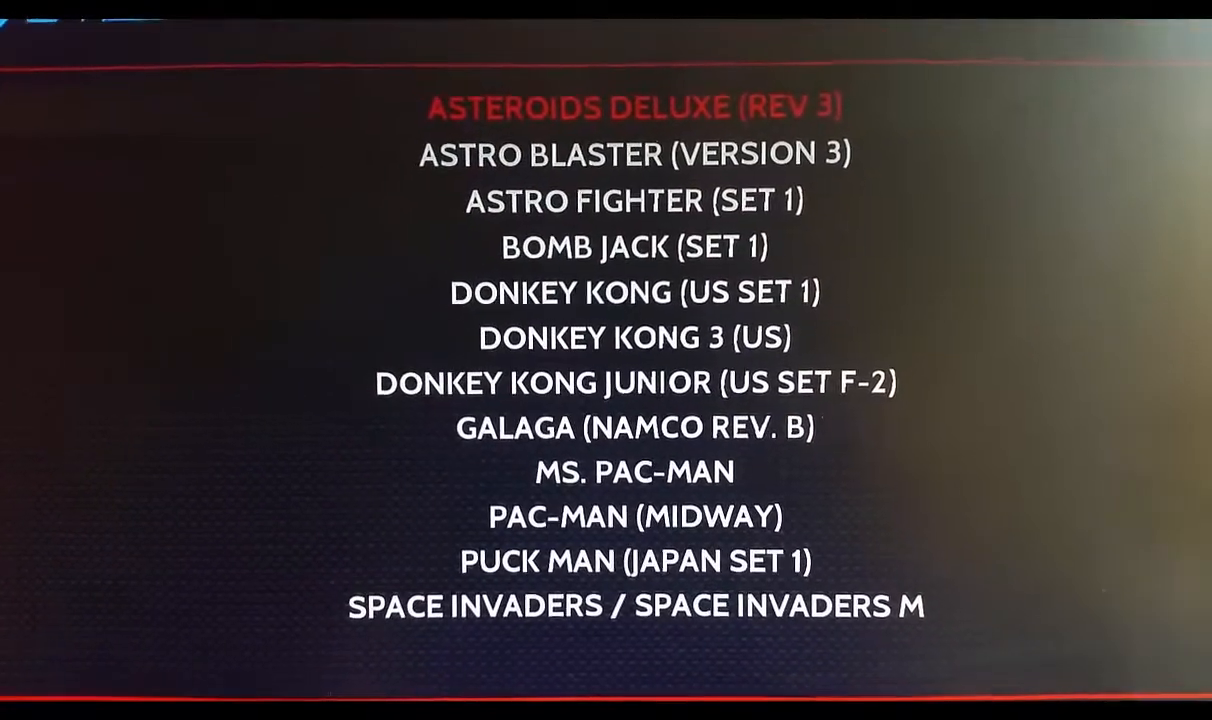
{"action": "scroll", "scroll_direction": "down", "scroll_amount": 3}
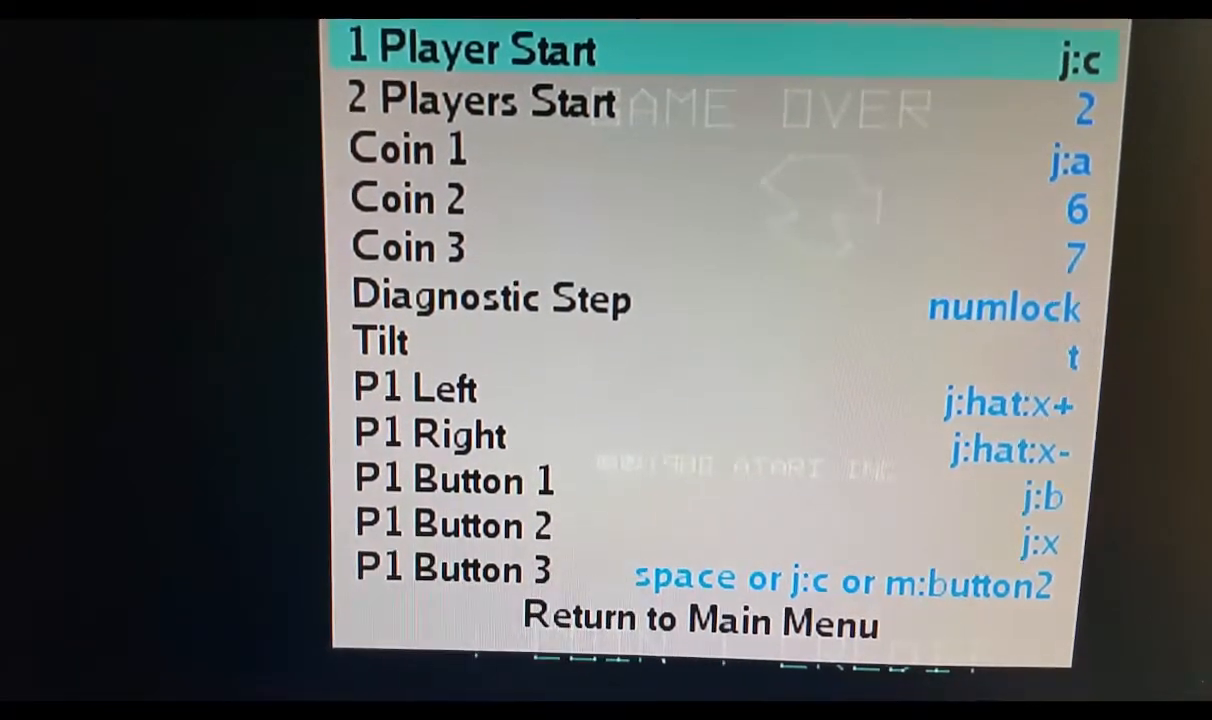
- Scroll the Asteroids Deluxe input list to see the start, coin, tilt, movement and player buttons
{"action": "scroll", "scroll_direction": "down", "scroll_amount": 3}
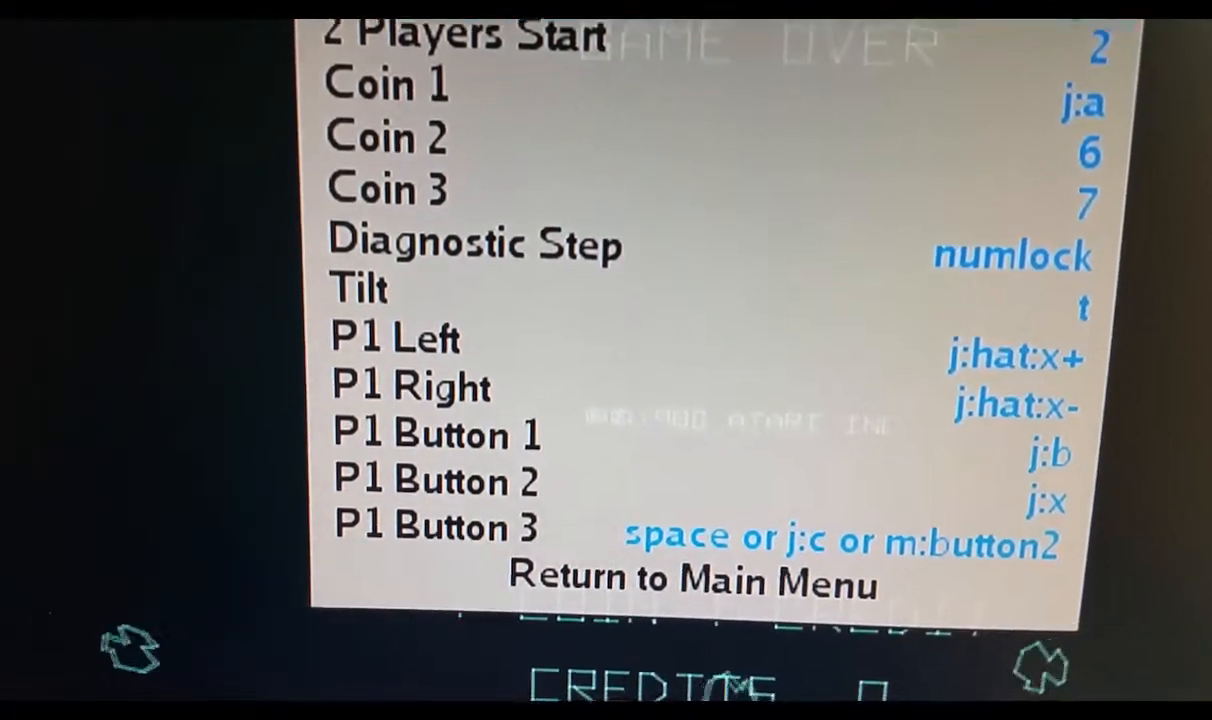